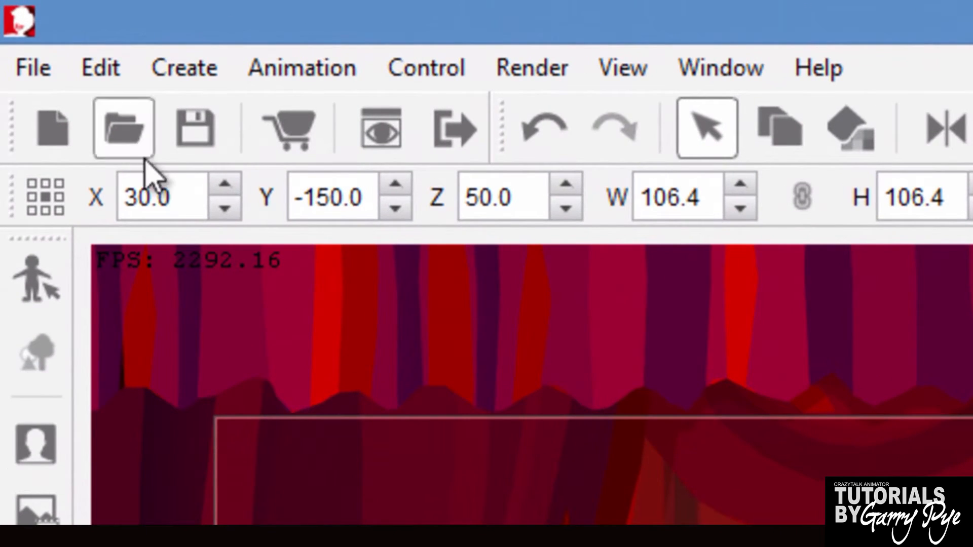
mouse_move(549, 208)
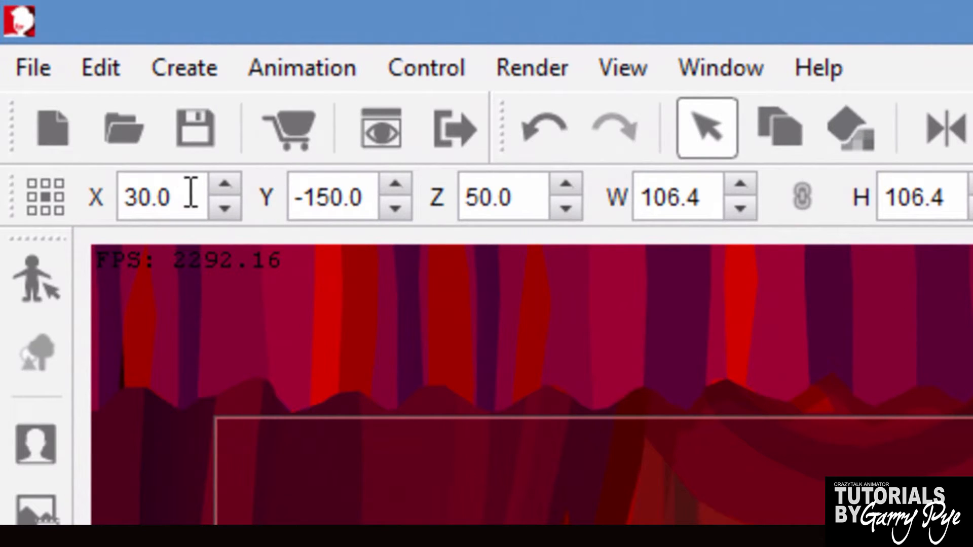
- Select Larry's position value field and start entering a new depth value
triple_click(160, 197)
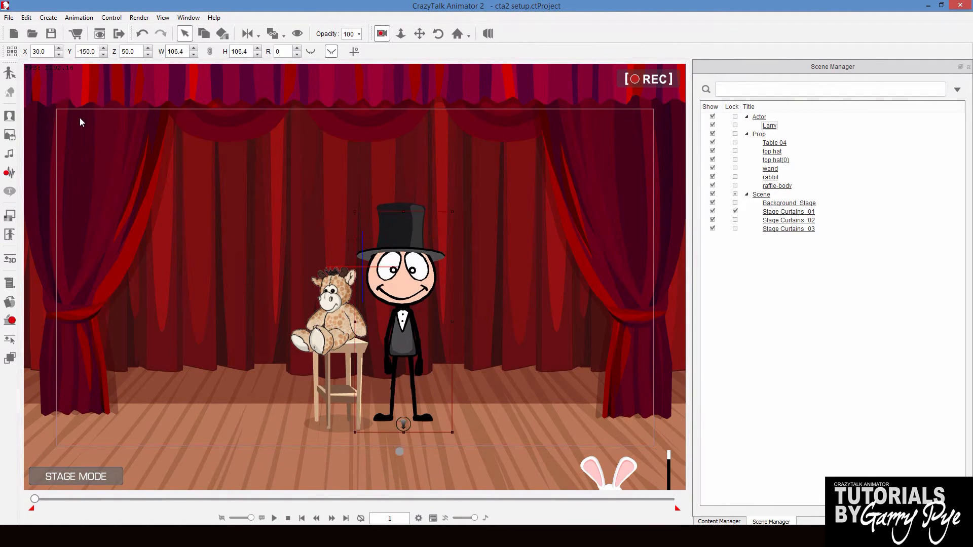
mouse_move(97, 119)
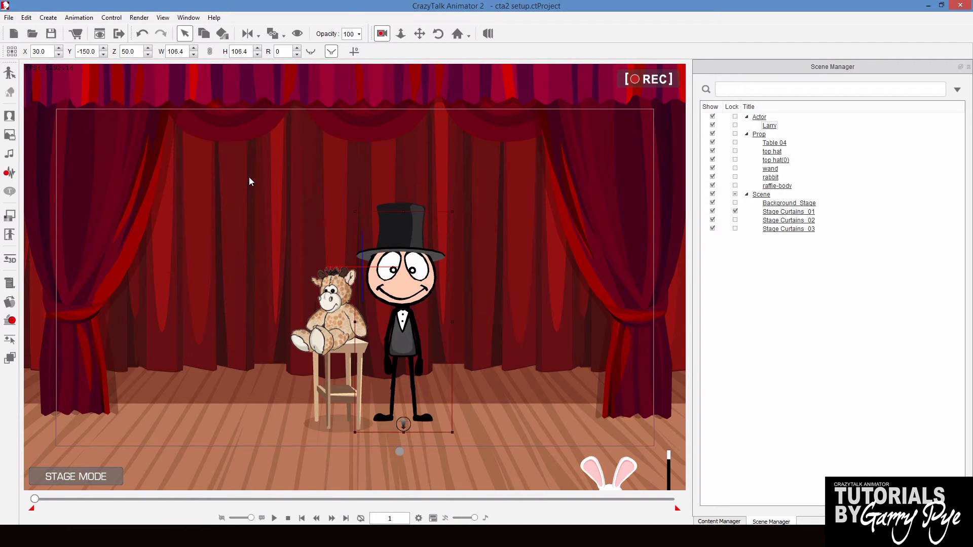
text(10)
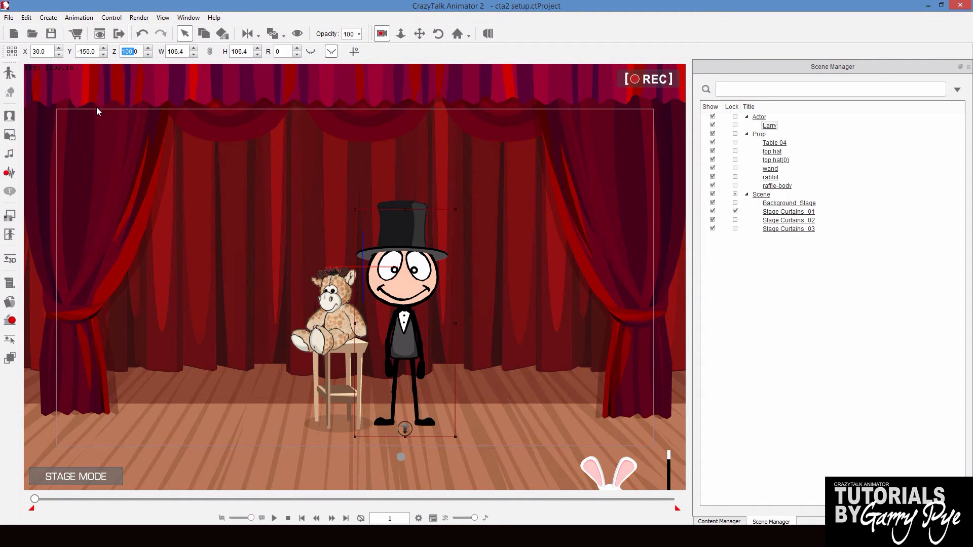
mouse_move(137, 227)
text(-100)
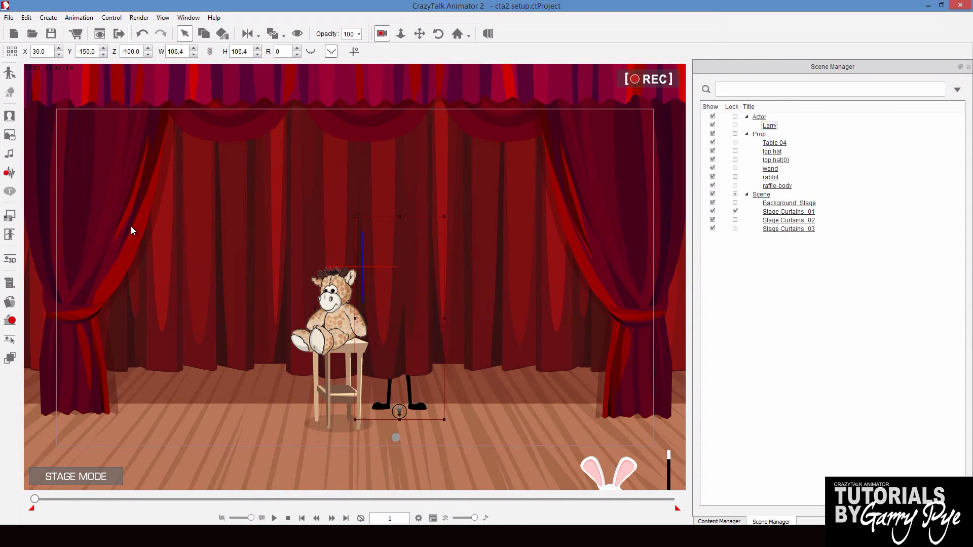
mouse_move(119, 251)
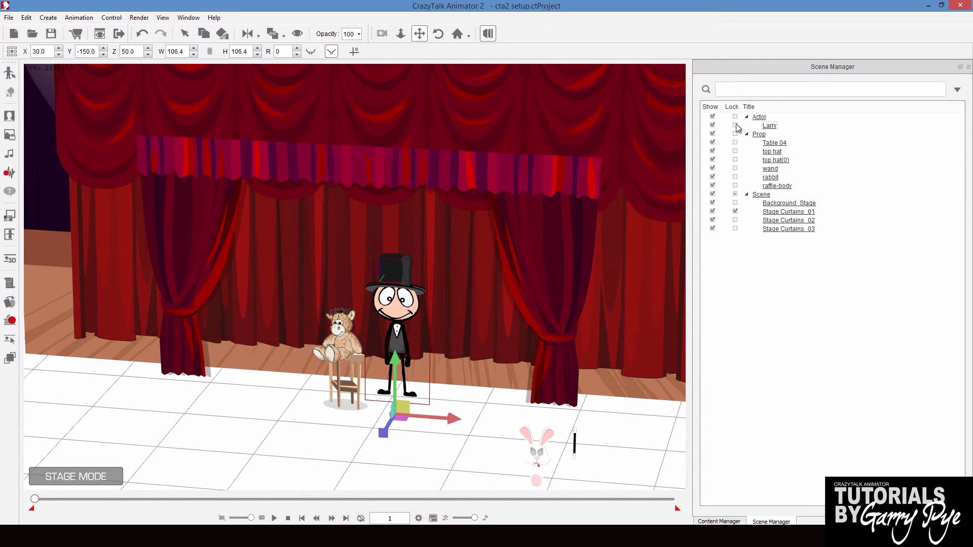
- Drag Larry forward in 3D view to stand right of the table, then return to front view
click(774, 143)
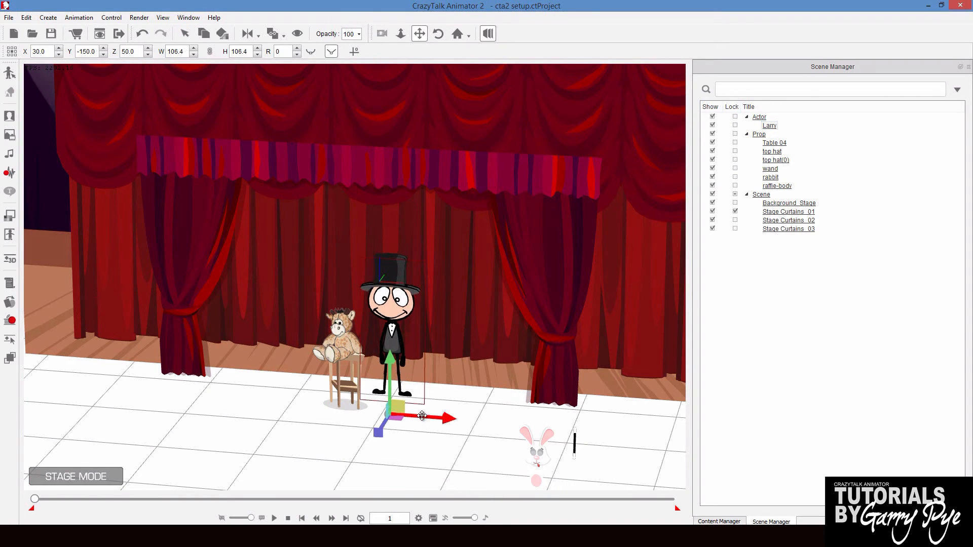
drag(422, 415, 396, 408)
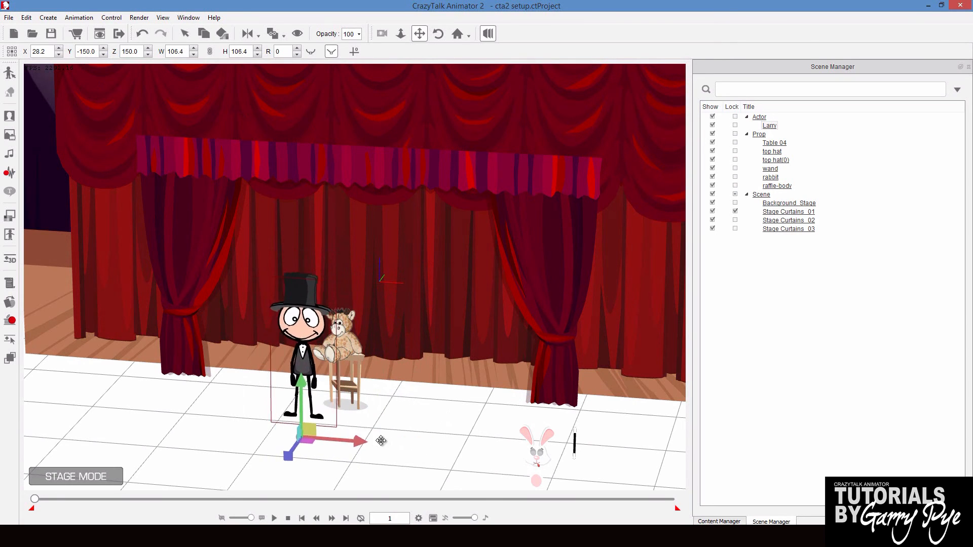
click(381, 34)
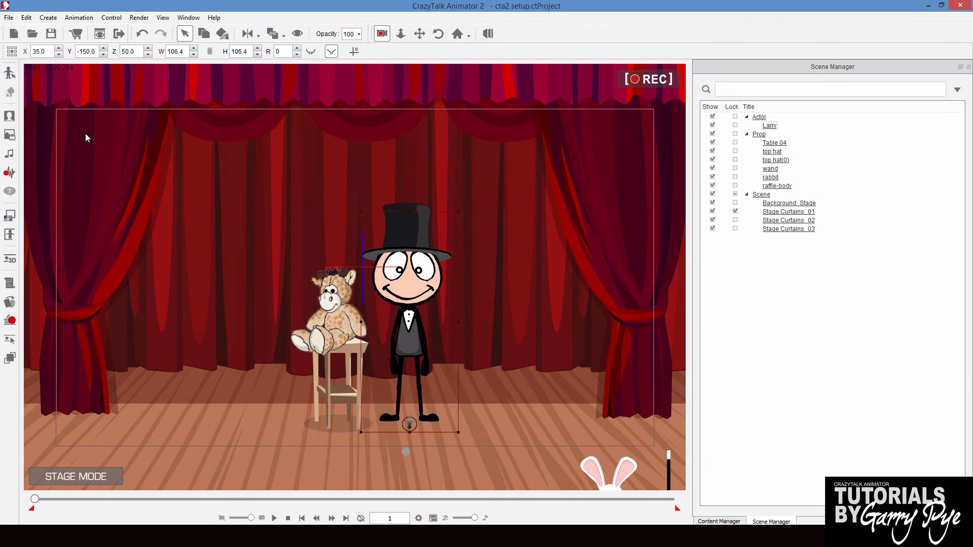